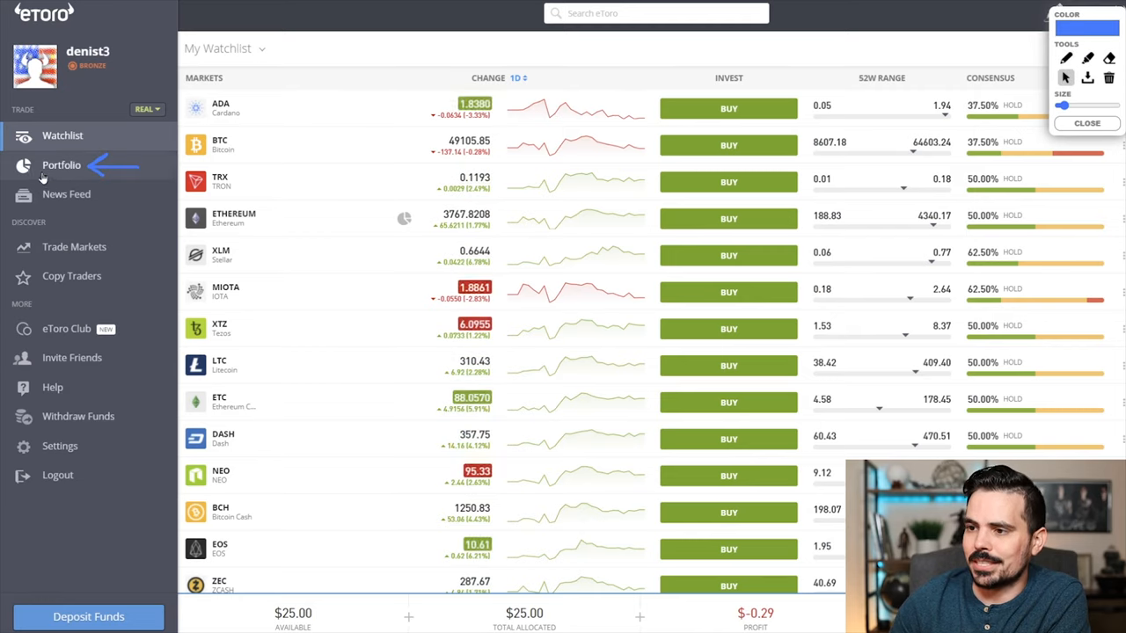
Step: Open the portfolio and view the Ethereum position's details
click(61, 164)
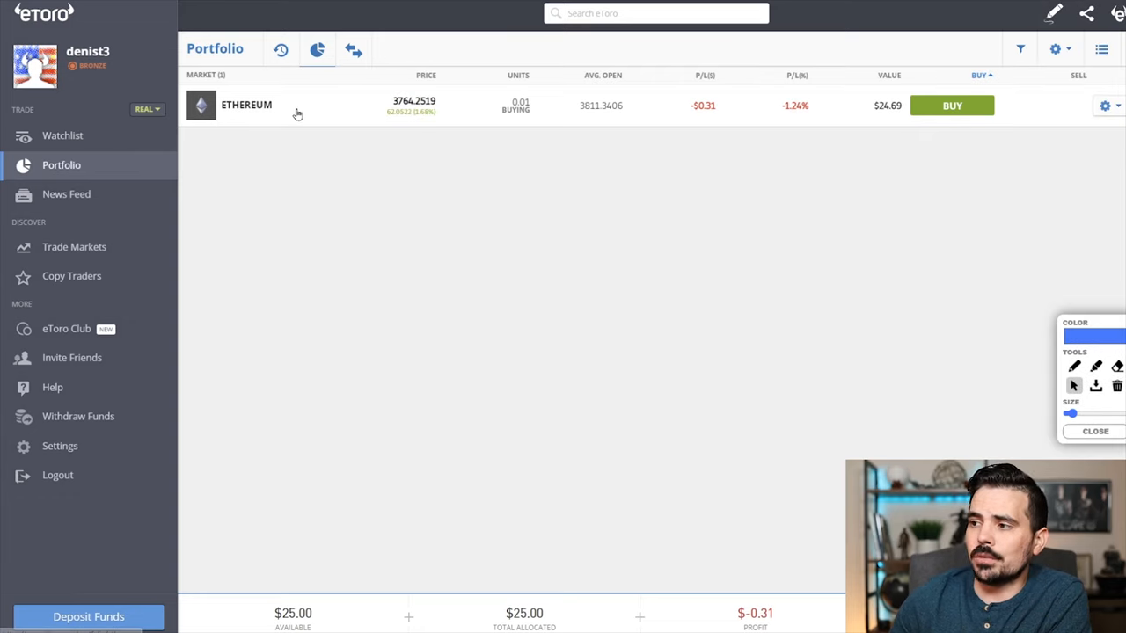
click(247, 104)
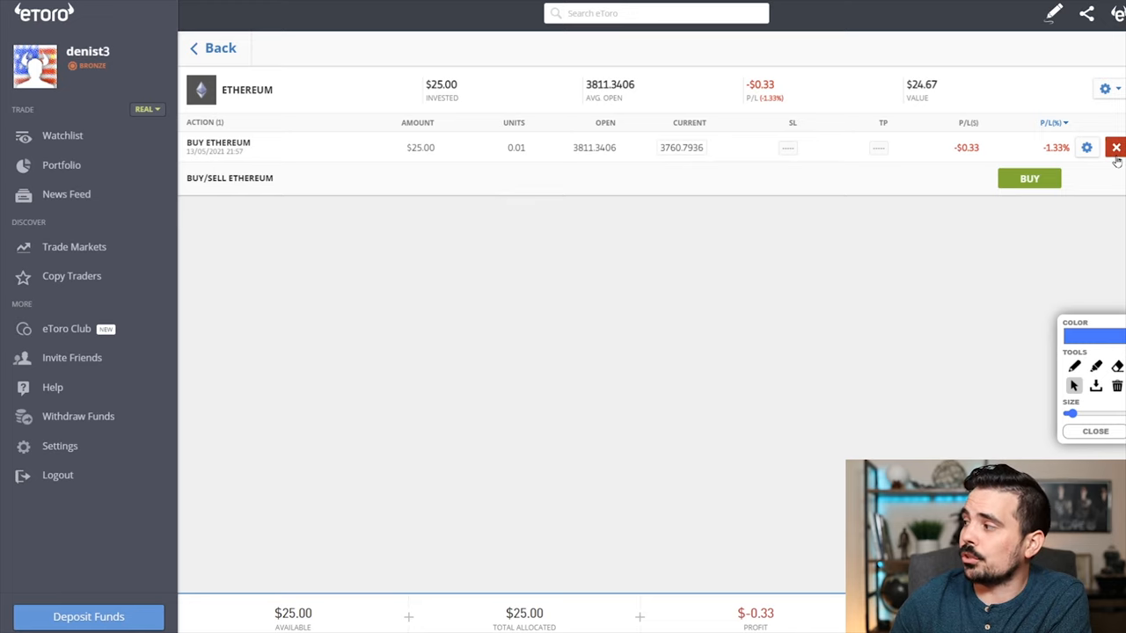
Step: Start closing the $25 Ethereum buy trade at a -$0.33 loss
click(1116, 147)
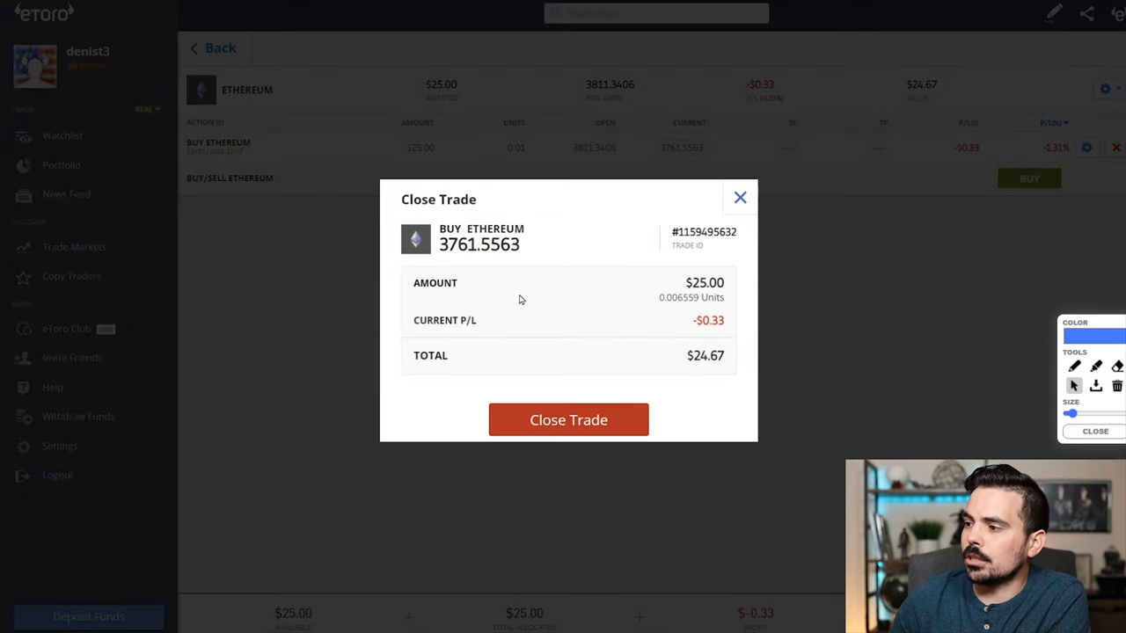
Step: Confirm closing the Ethereum trade for a $24.67 total
click(740, 197)
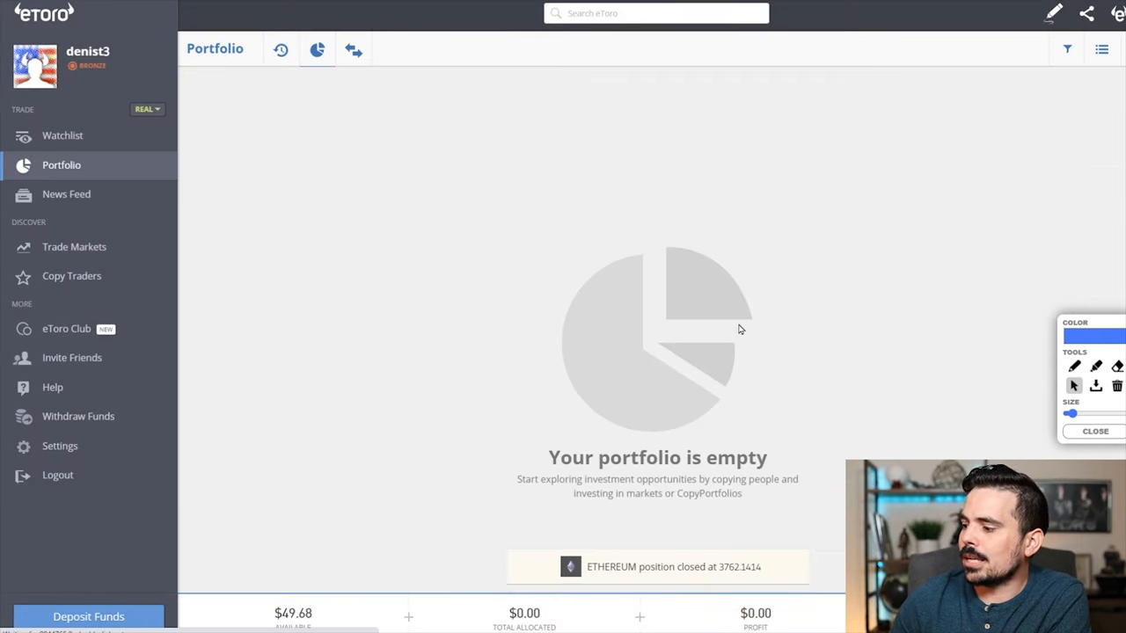
mouse_move(731, 581)
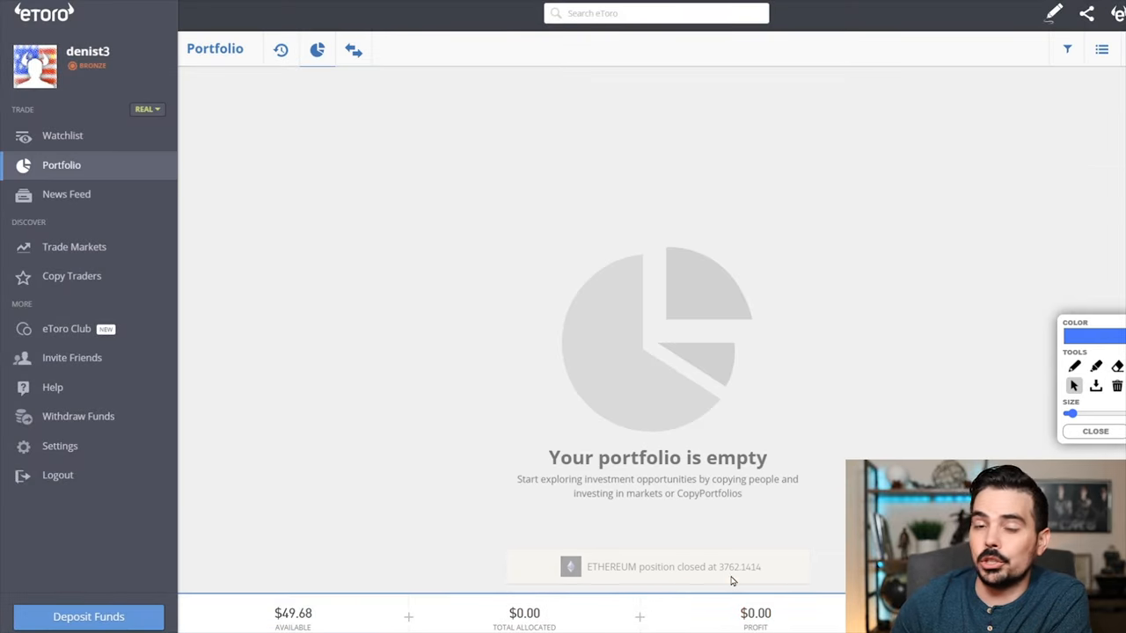